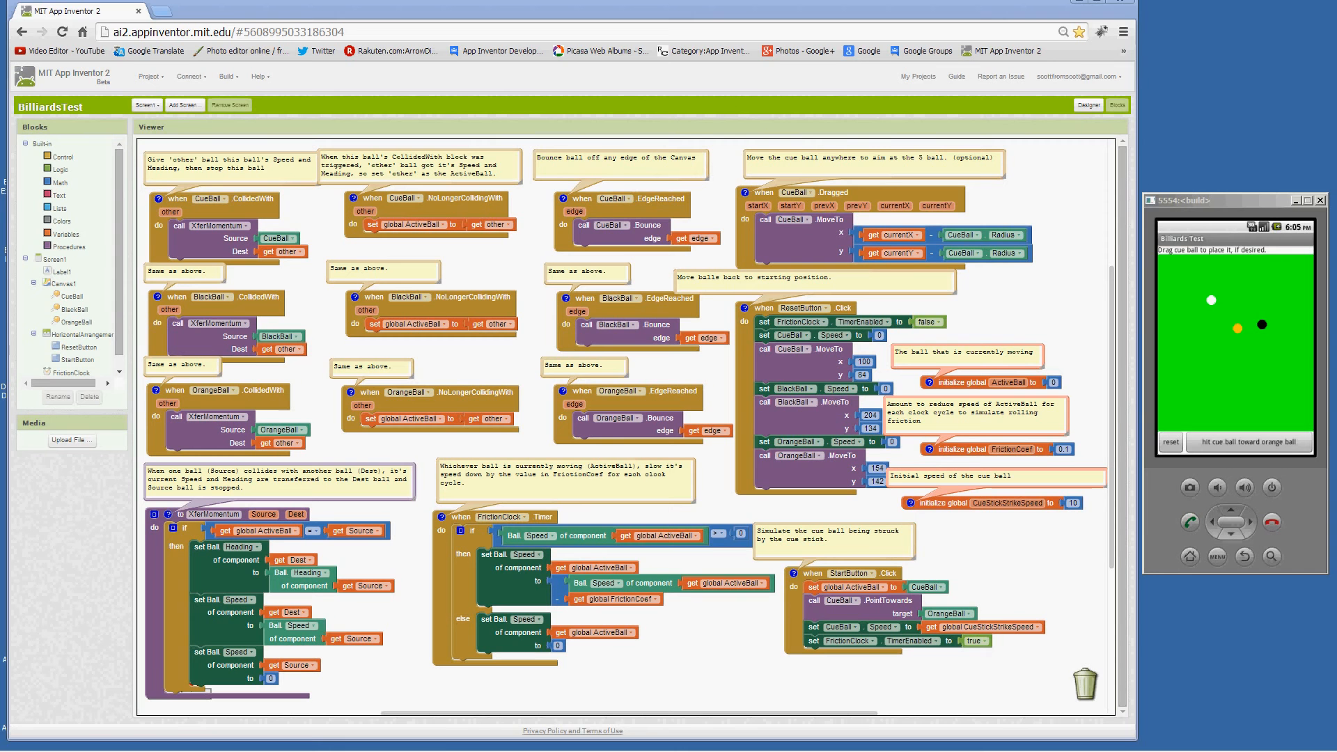
Move the cue ball to a new spot on the table beside the black ball.
left_click_drag(1210, 298, 1214, 306)
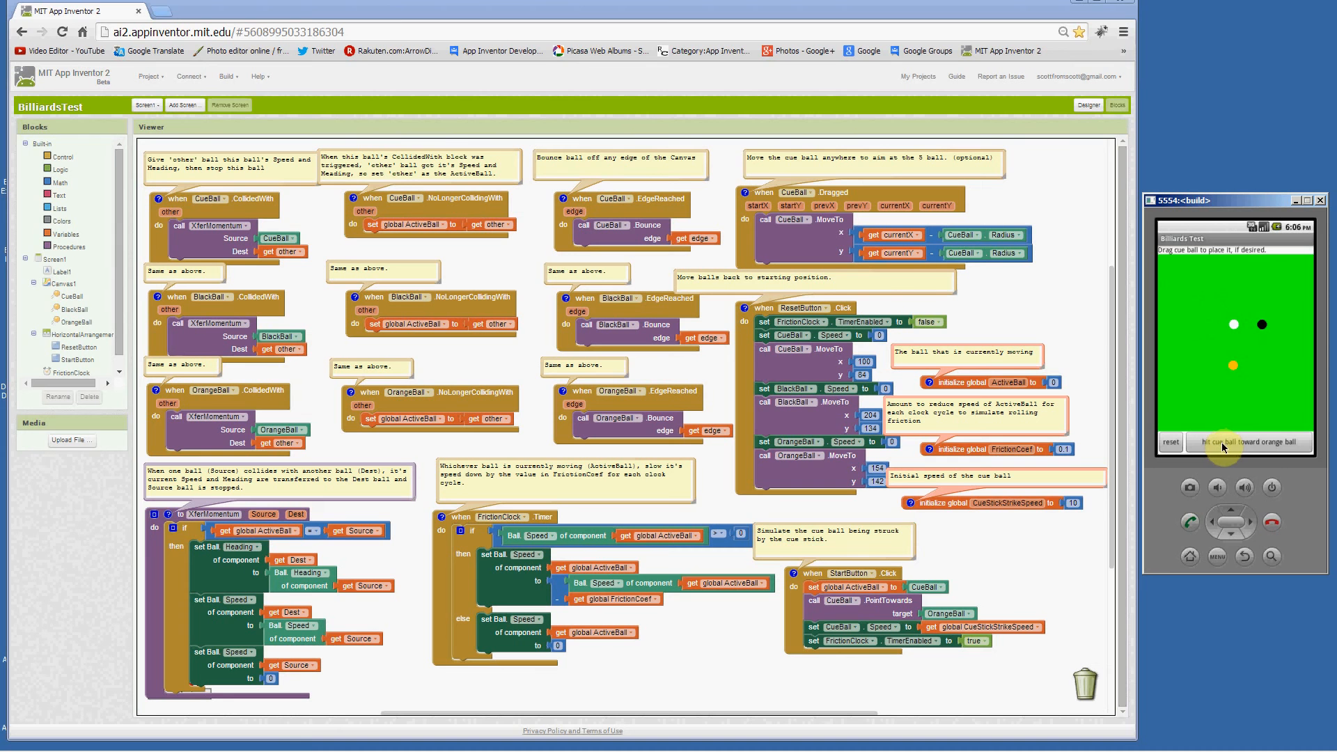
mouse_move(937, 546)
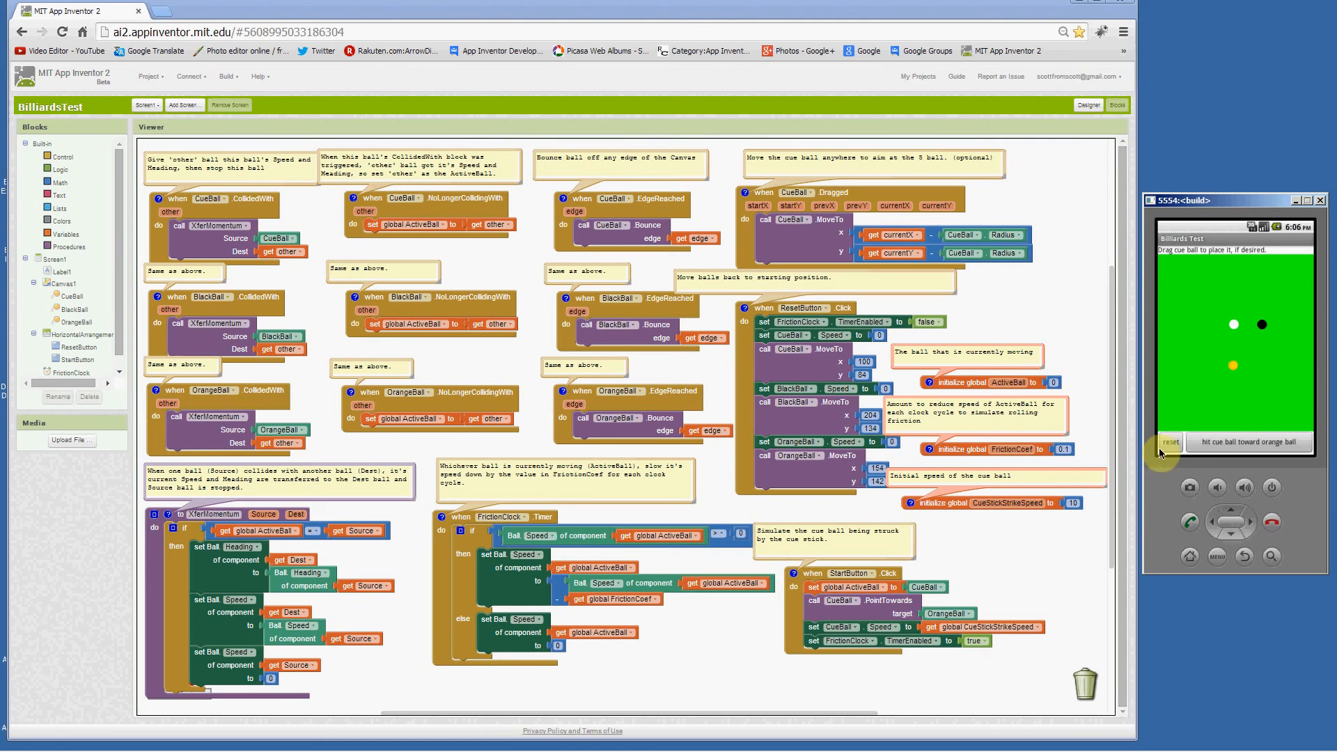
left_click(1251, 443)
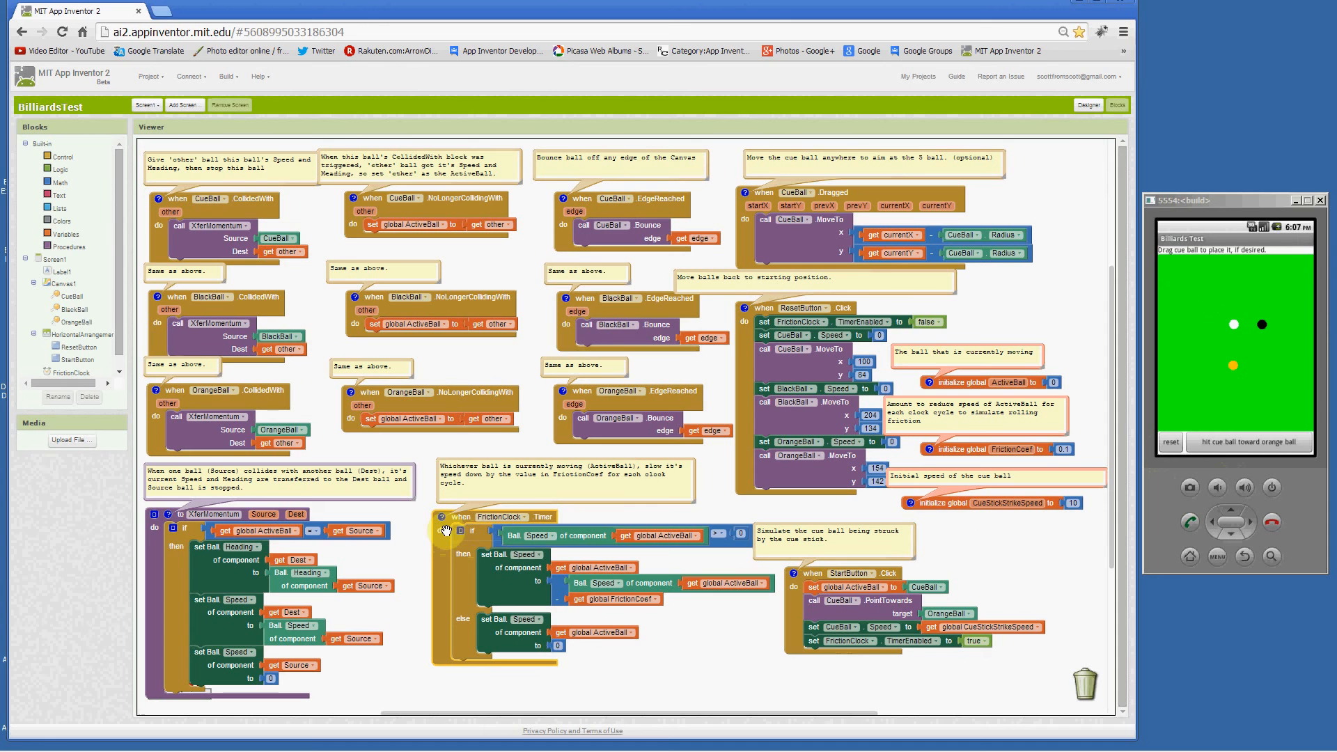
mouse_move(760, 560)
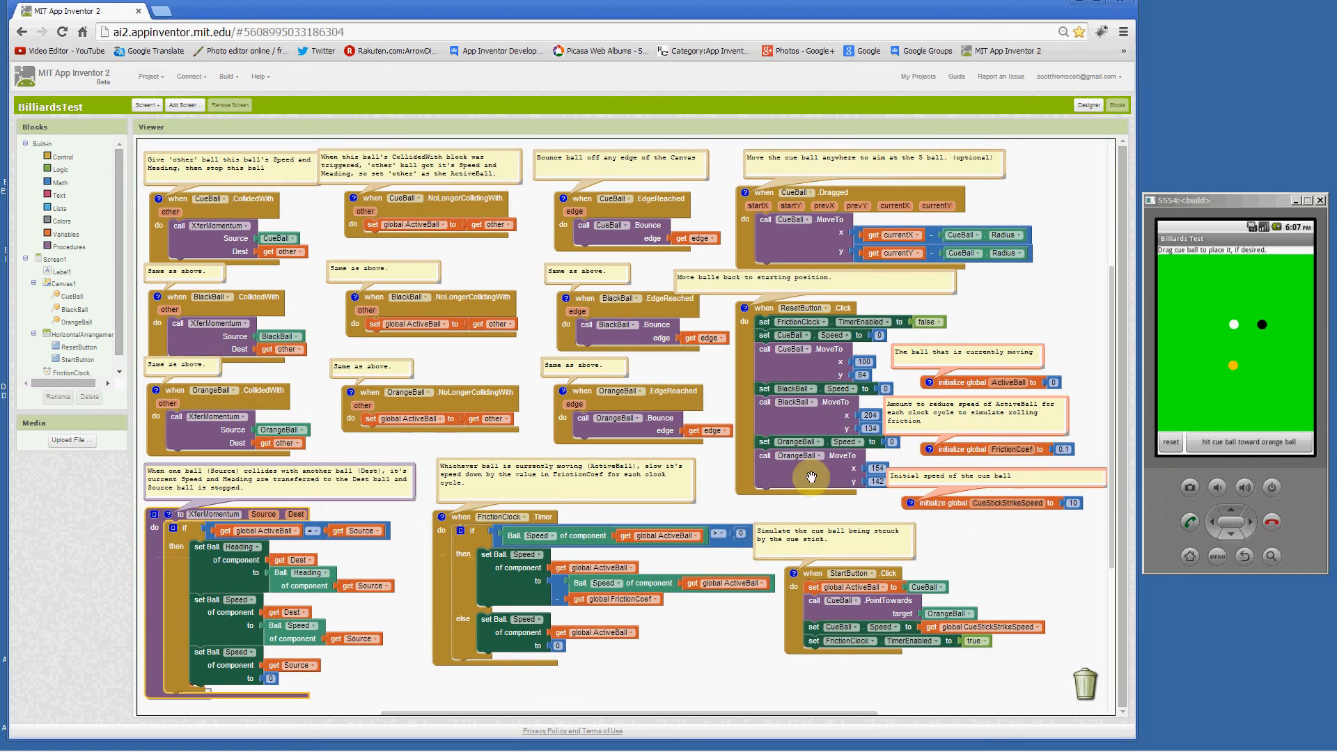
mouse_move(1303, 372)
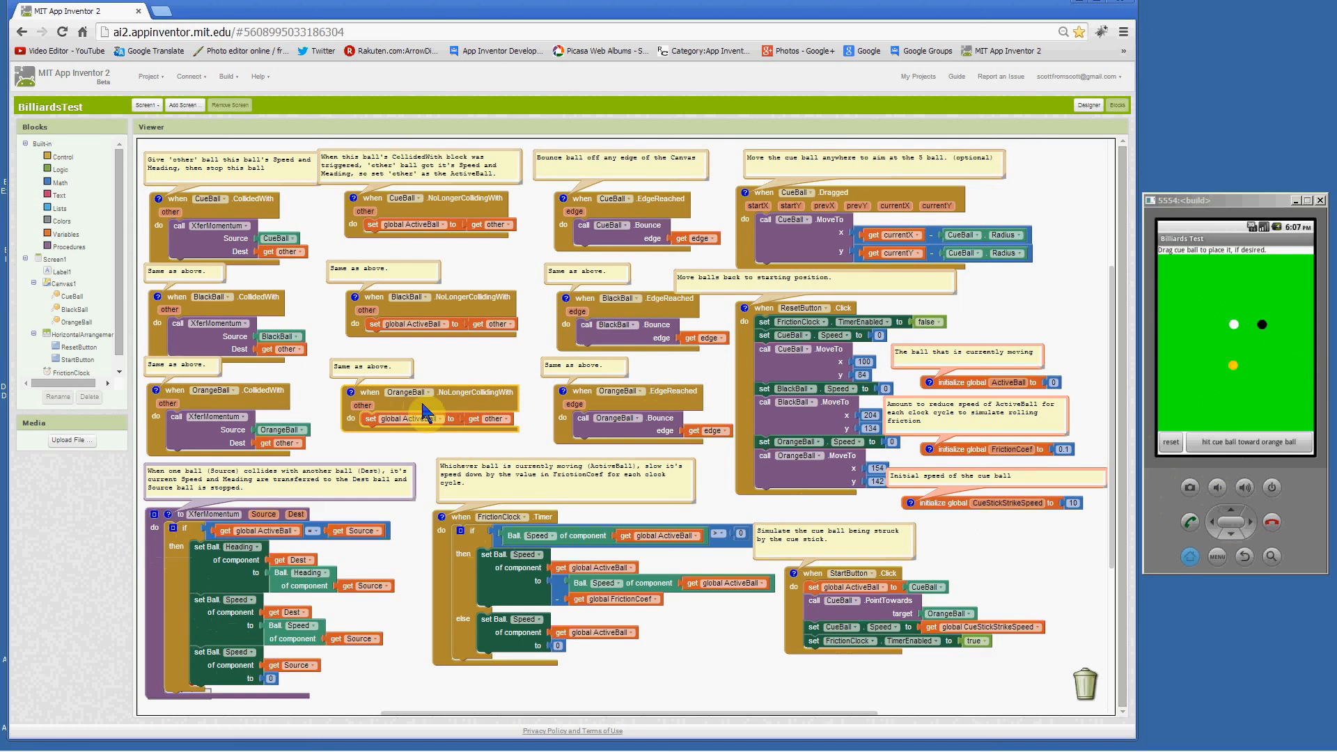
mouse_move(1160, 417)
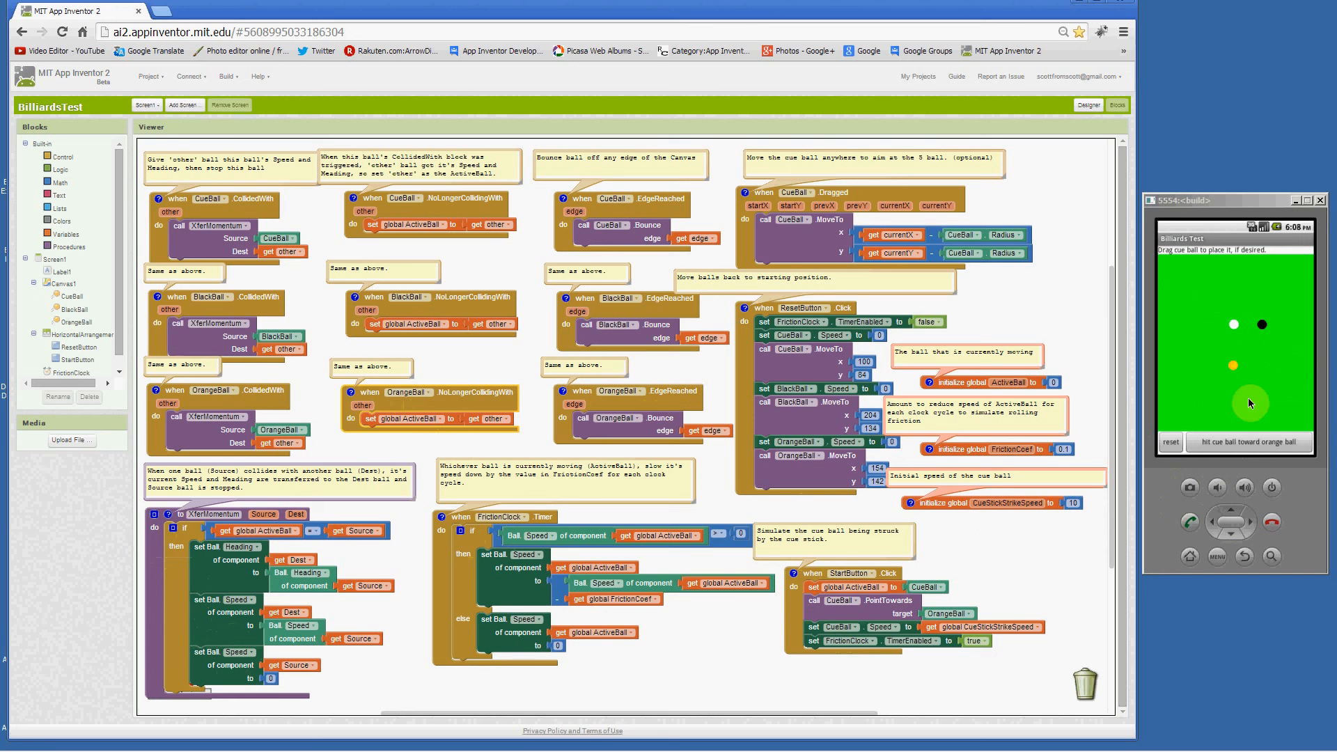
left_click(1249, 442)
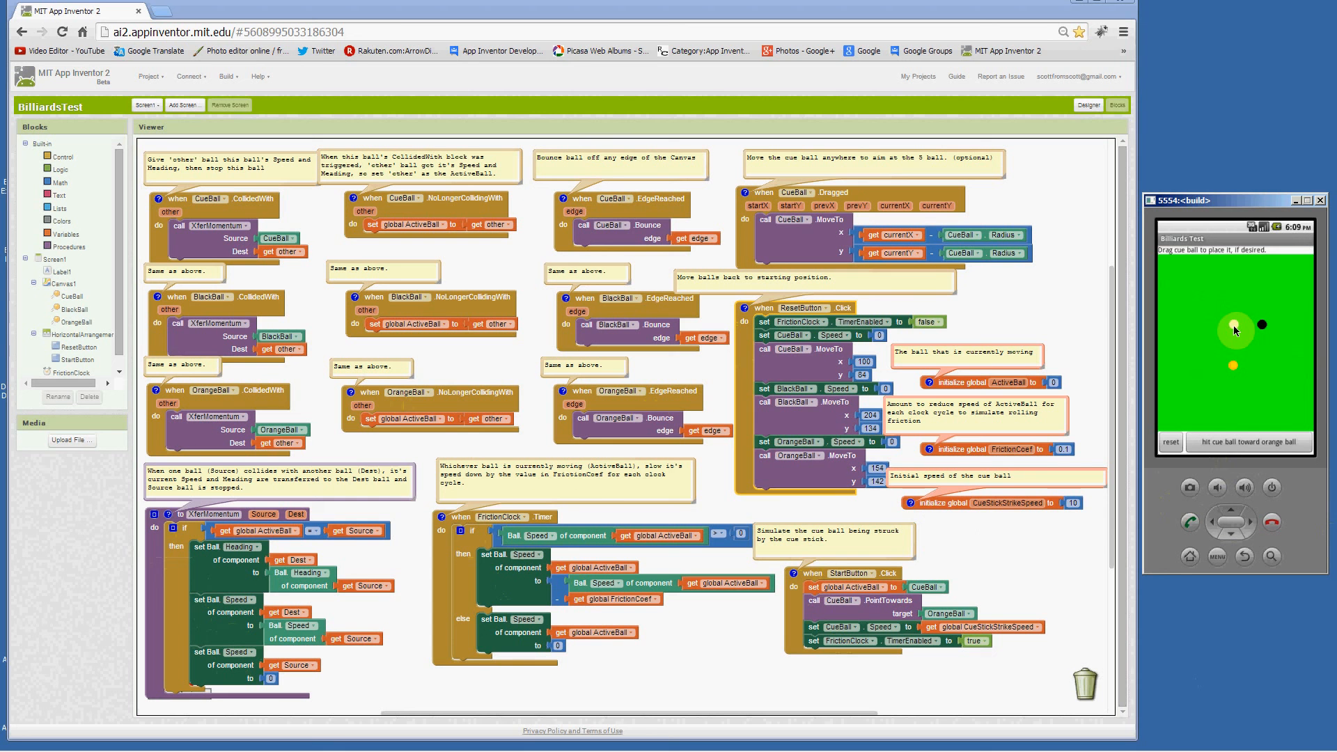
Place the cue ball below the orange ball and strike it toward the orange ball.
left_click_drag(1237, 331, 1220, 345)
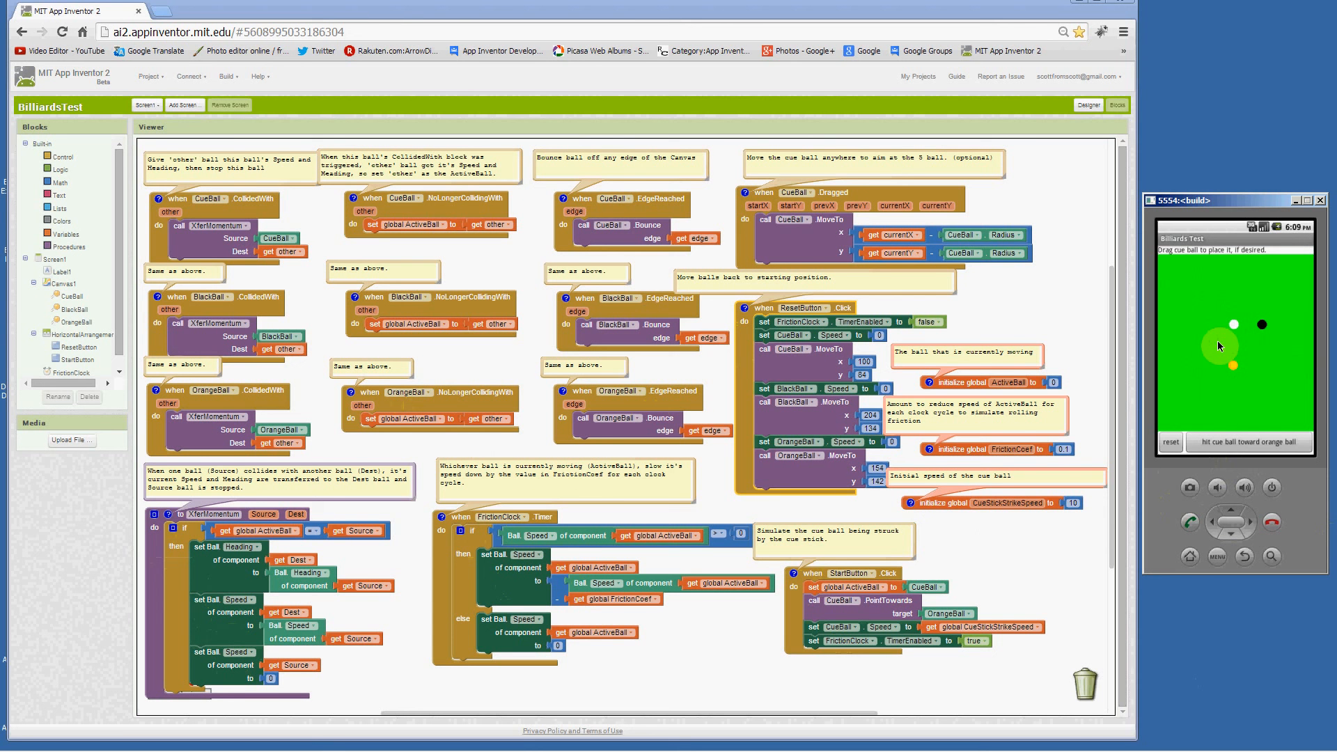
left_click_drag(1234, 324, 1215, 394)
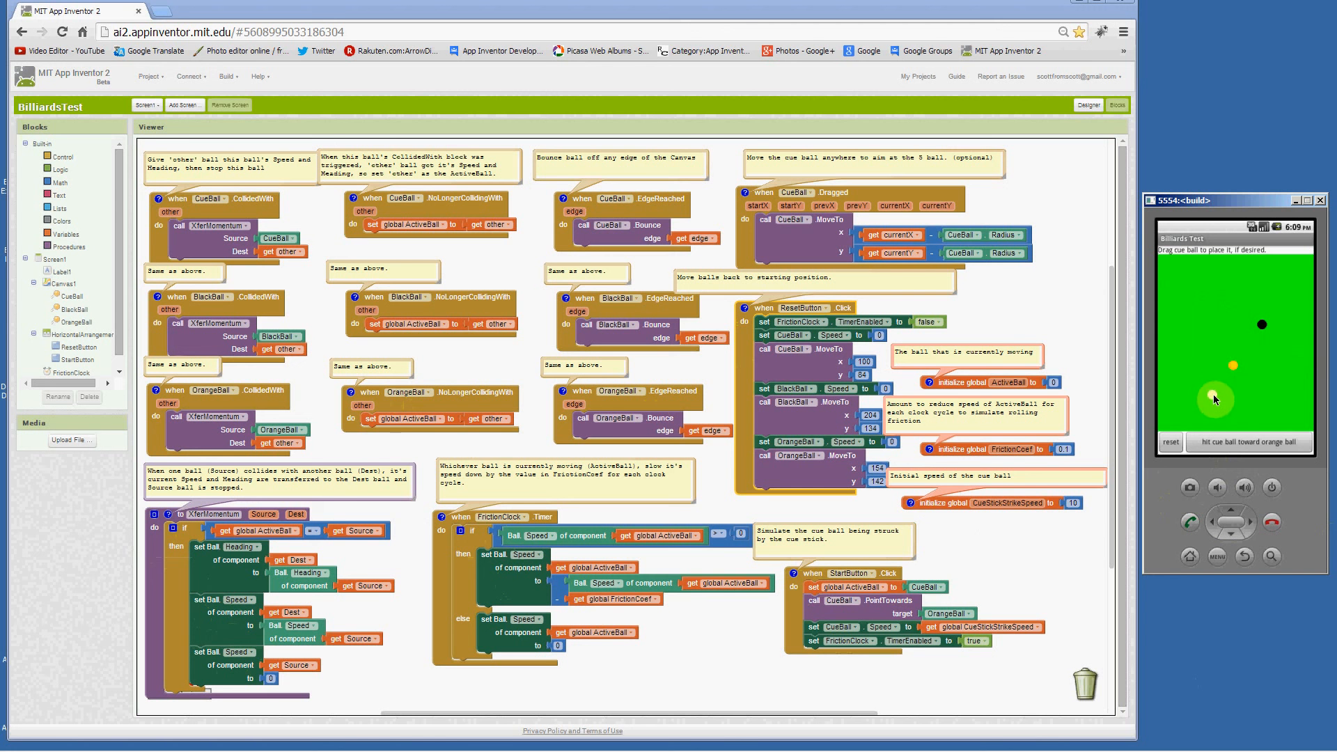
left_click(1247, 442)
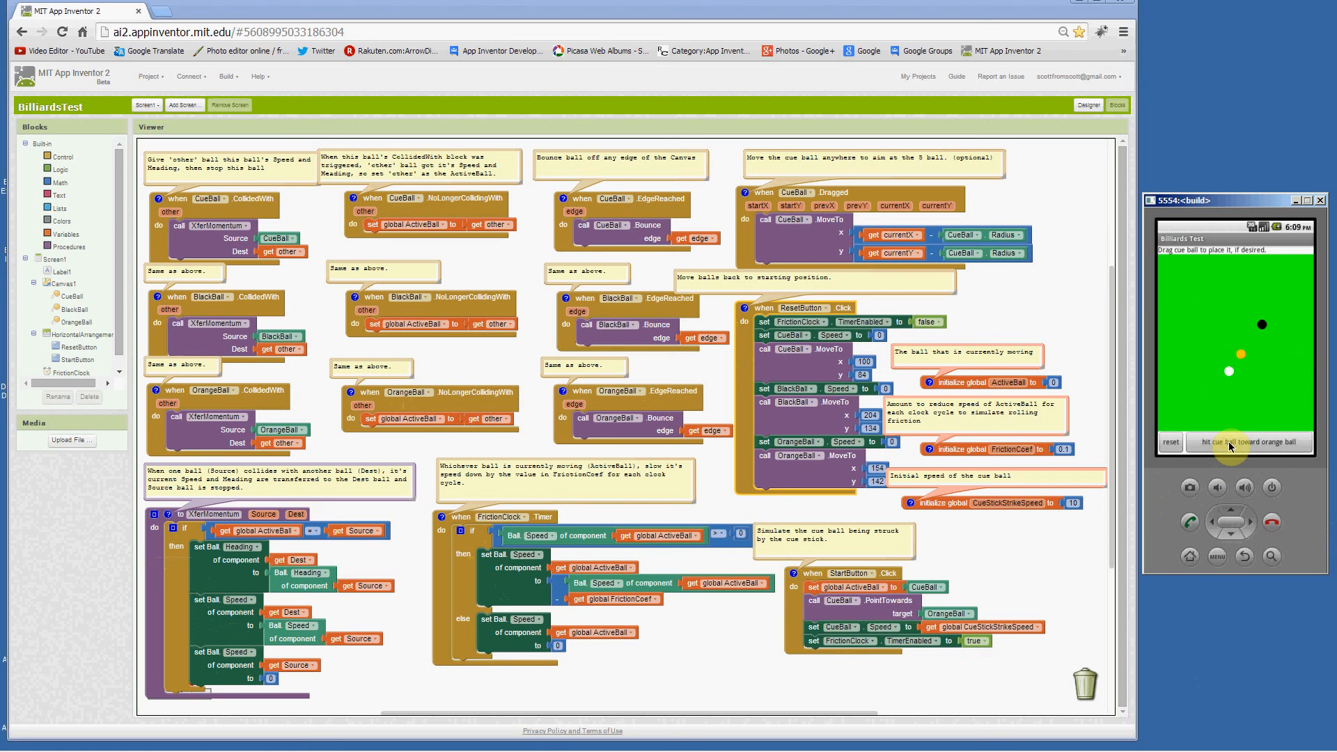
left_click(1250, 442)
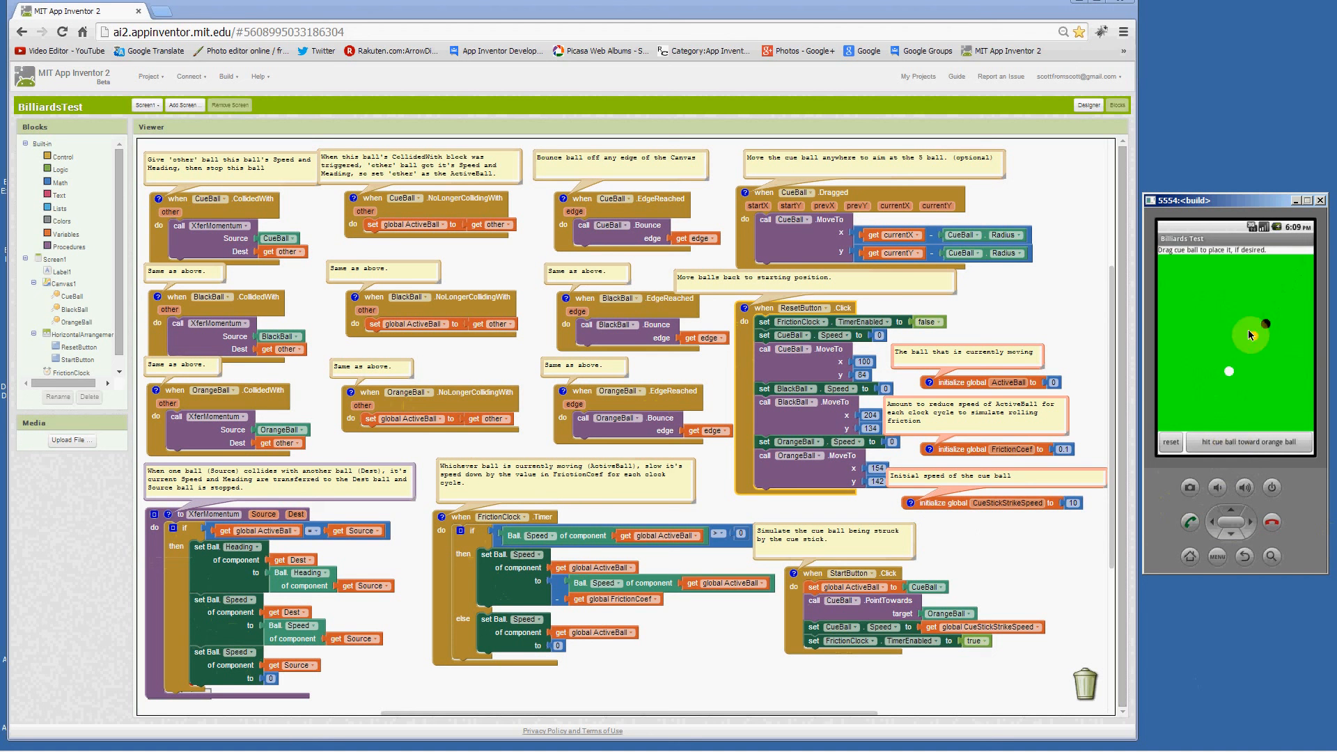
Set the cue ball above right of the black ball and shoot it toward the orange ball.
left_click(1249, 441)
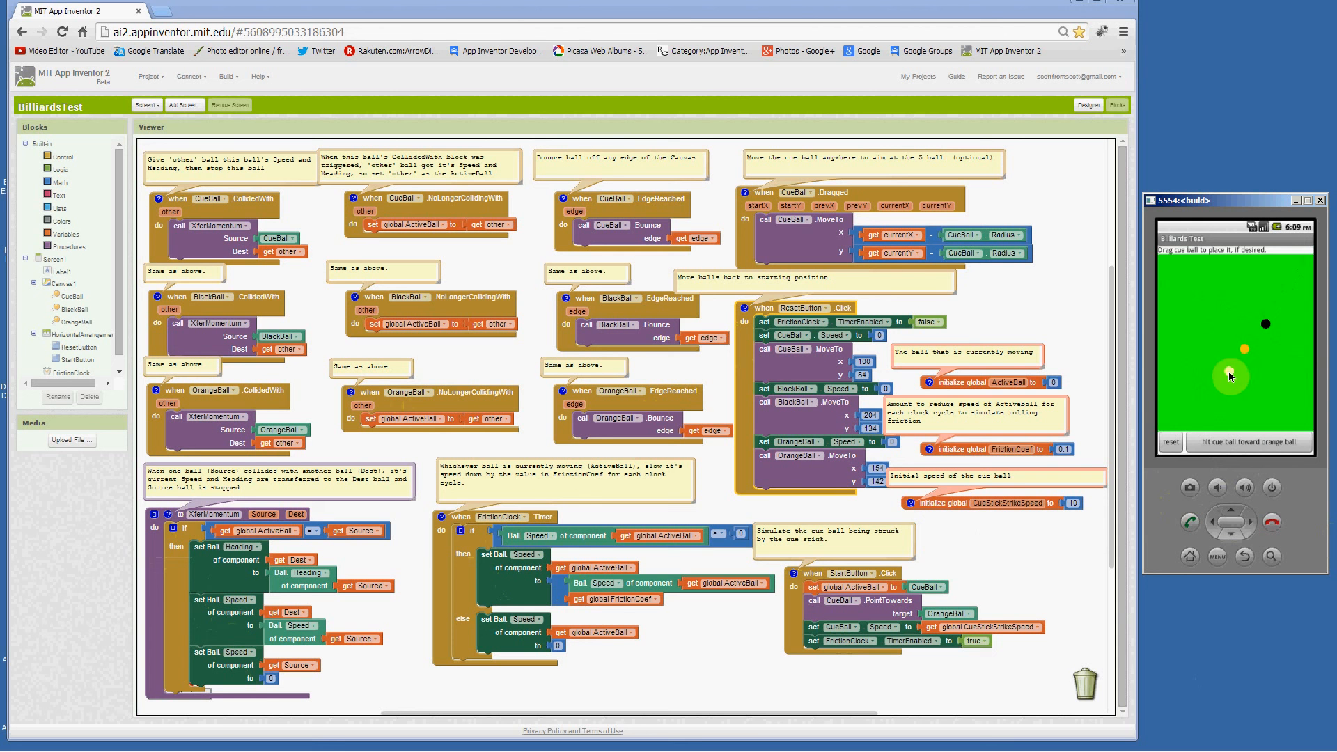
left_click_drag(1229, 377, 1245, 313)
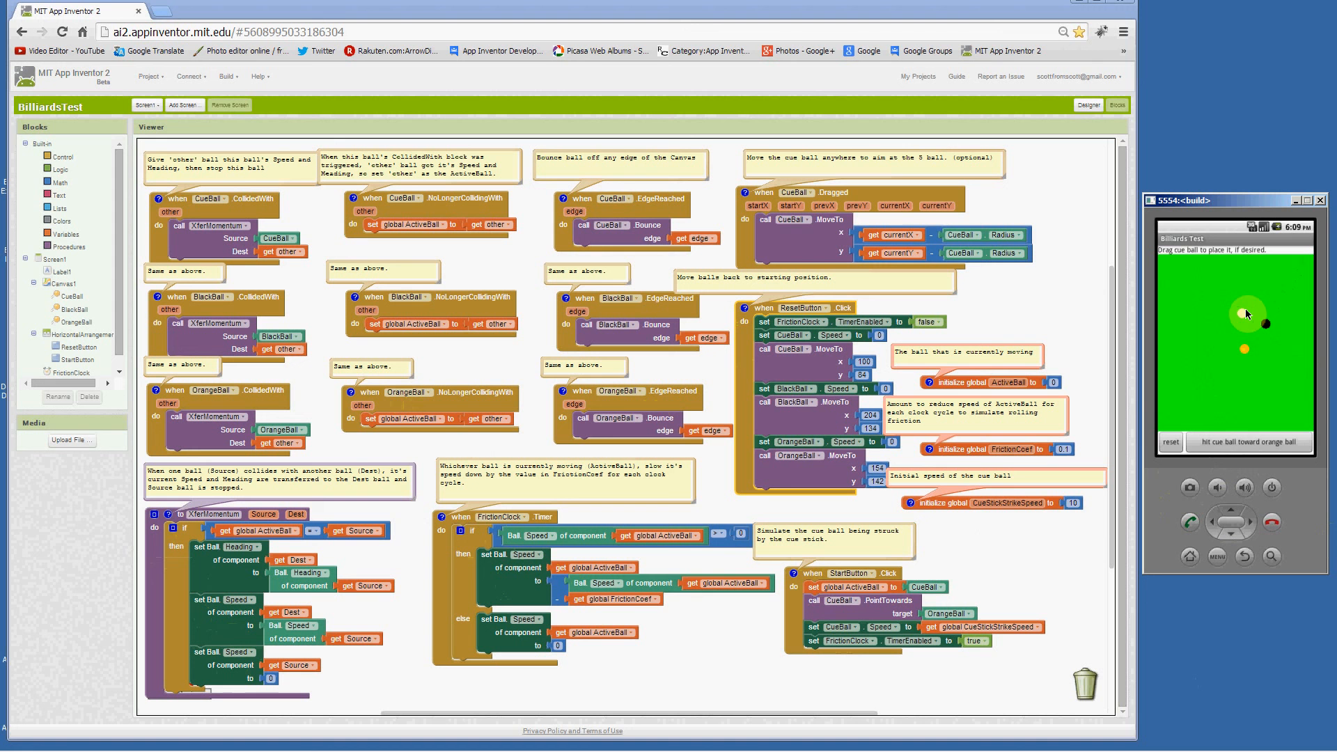
left_click_drag(1246, 313, 1282, 310)
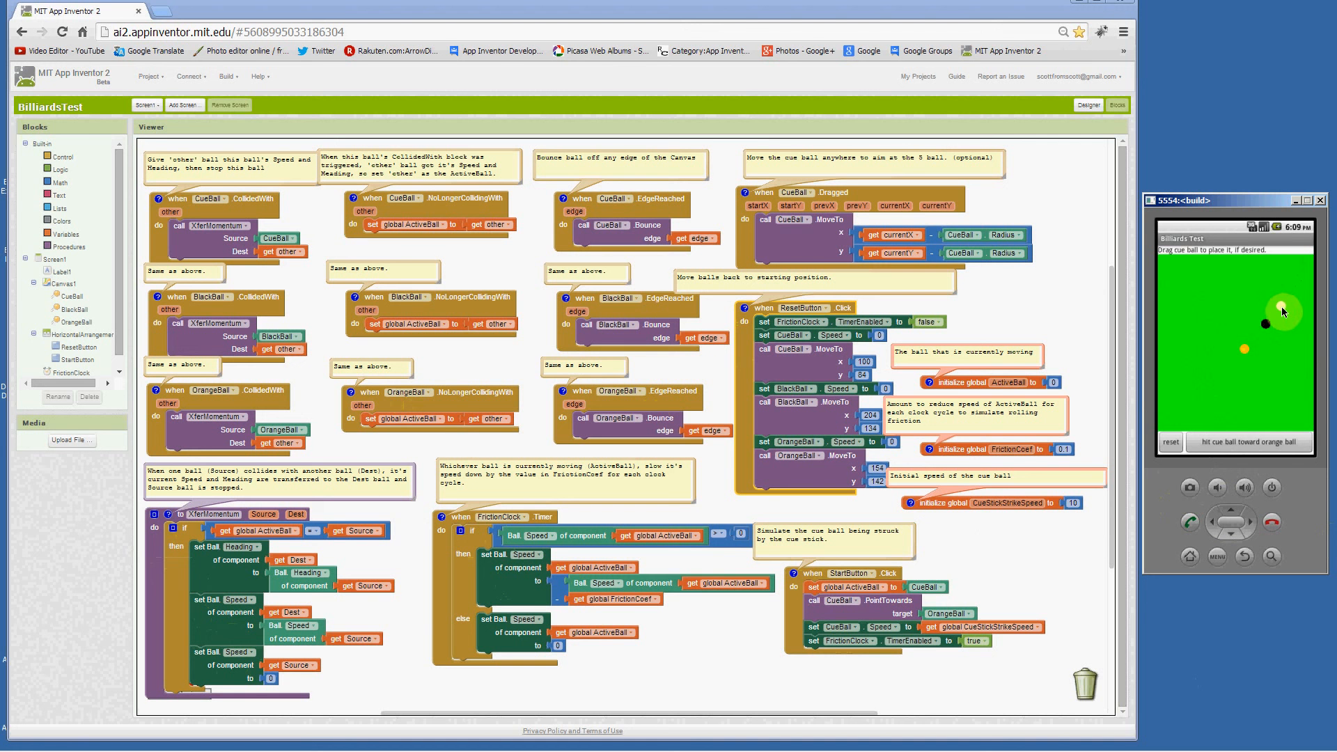
left_click(1247, 441)
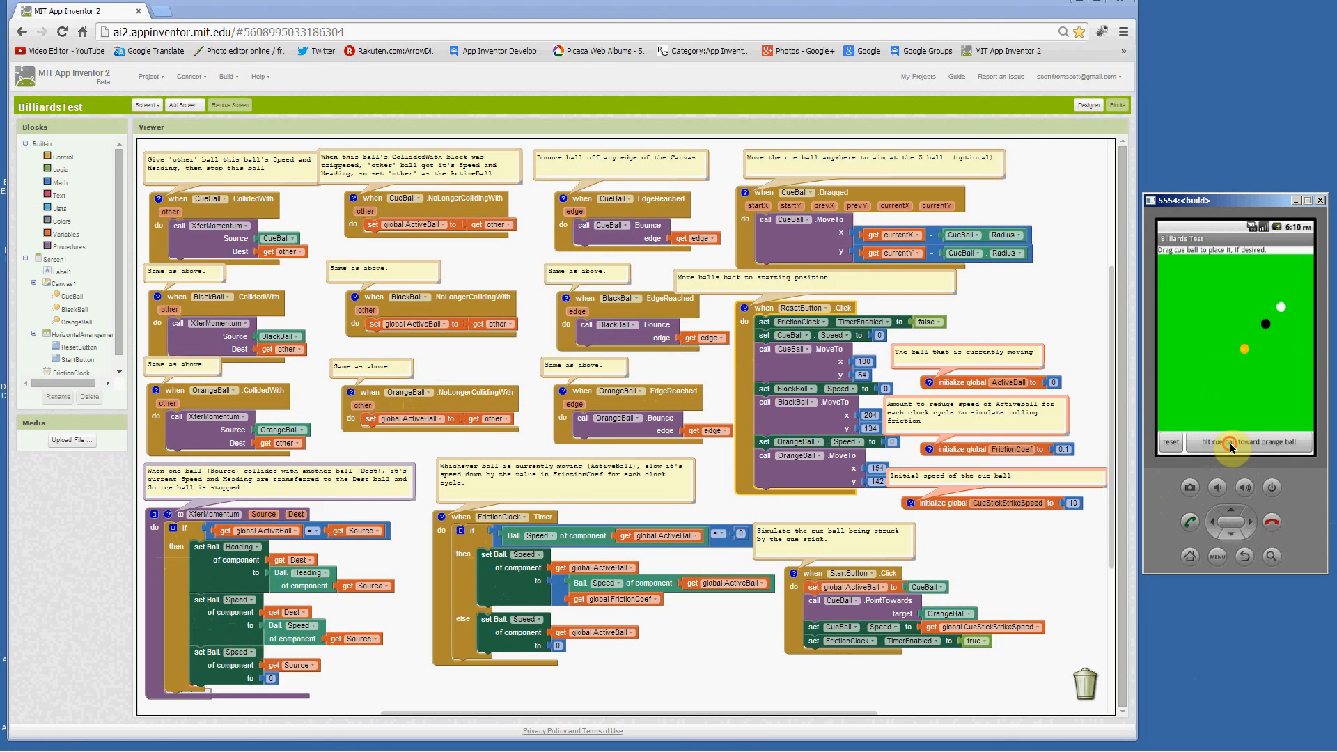